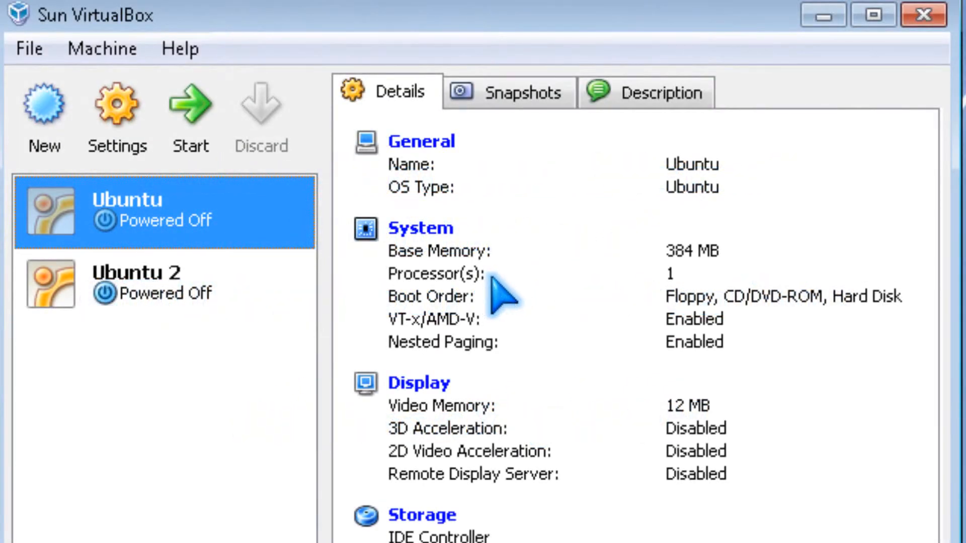
mouse_move(507, 294)
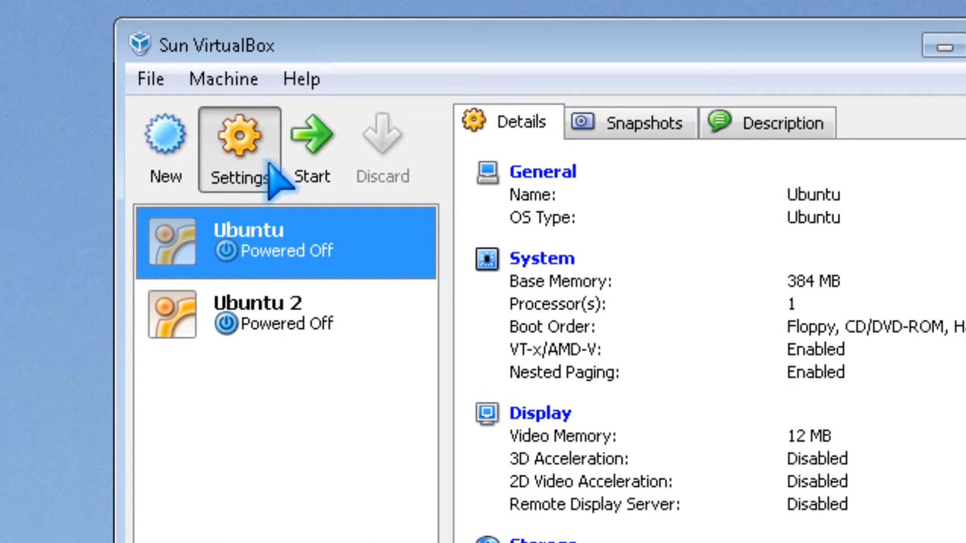
mouse_move(294, 270)
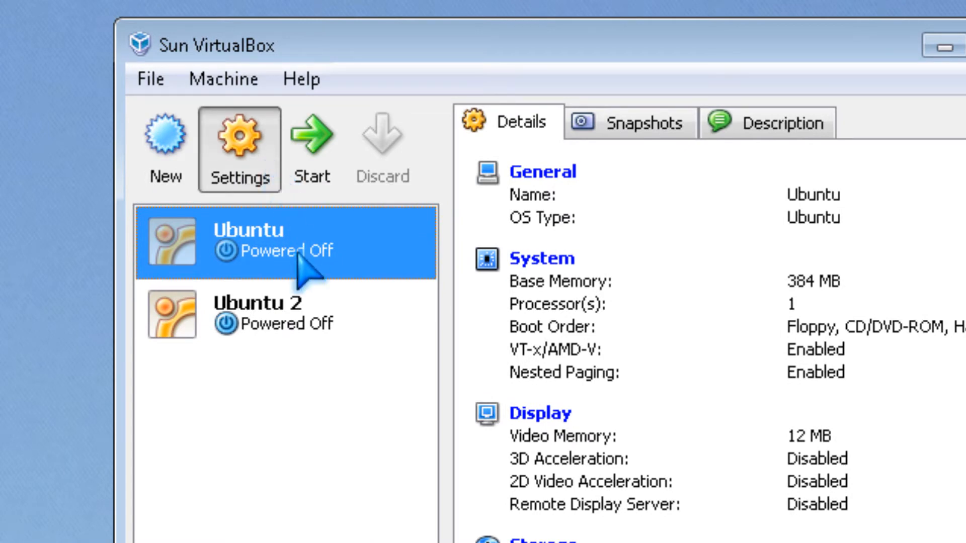
Step: Attach NewHardDisk3.vdi to the Ubuntu machine's IDE controller from its Storage settings
left_click(239, 146)
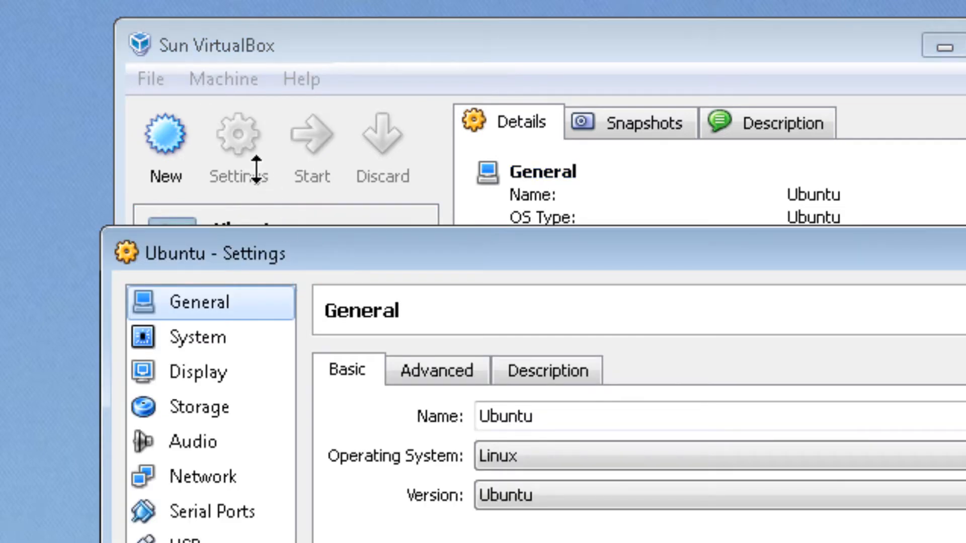
left_click(201, 406)
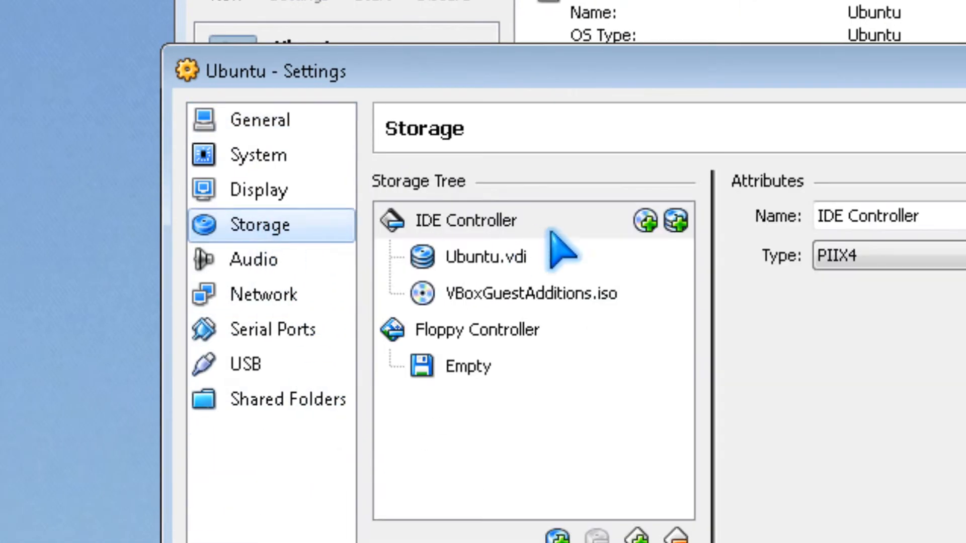
left_click(465, 221)
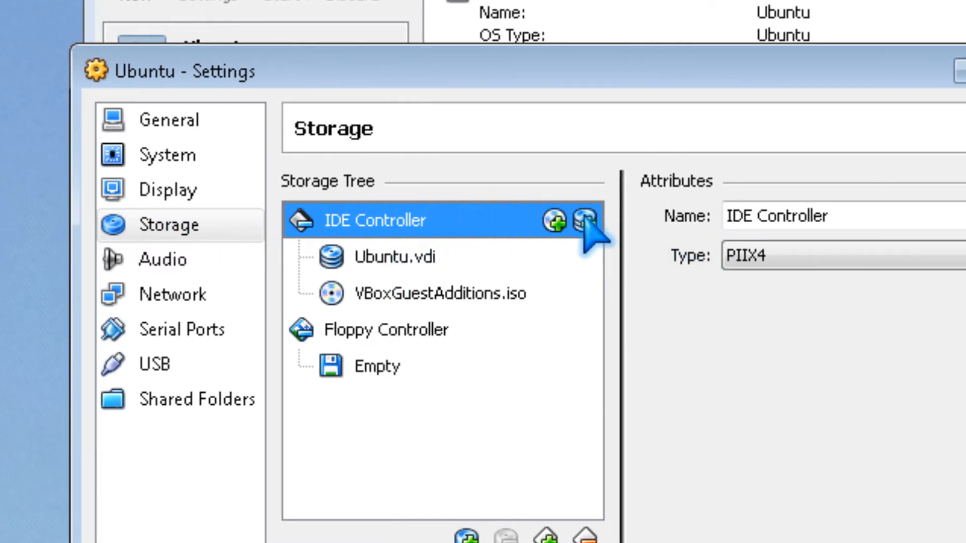
left_click(581, 220)
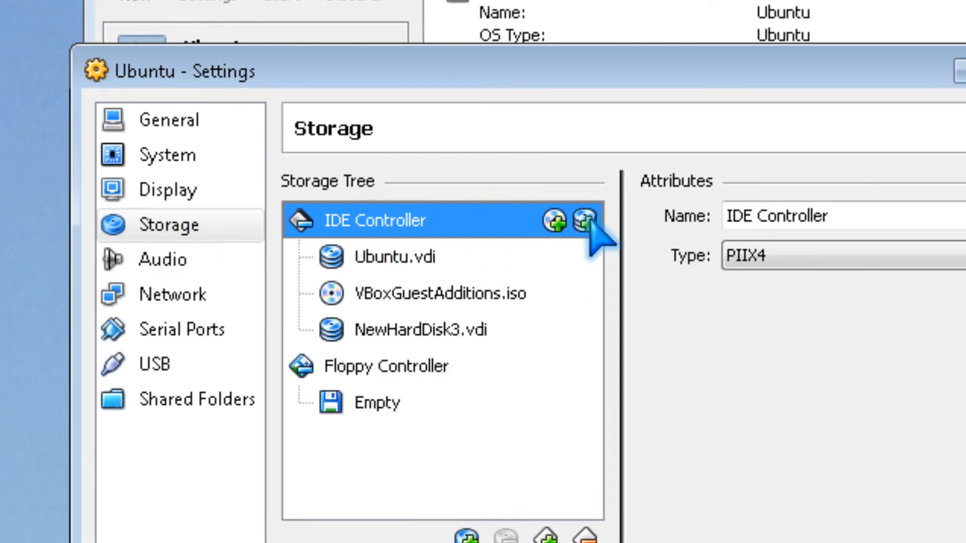
mouse_move(555, 300)
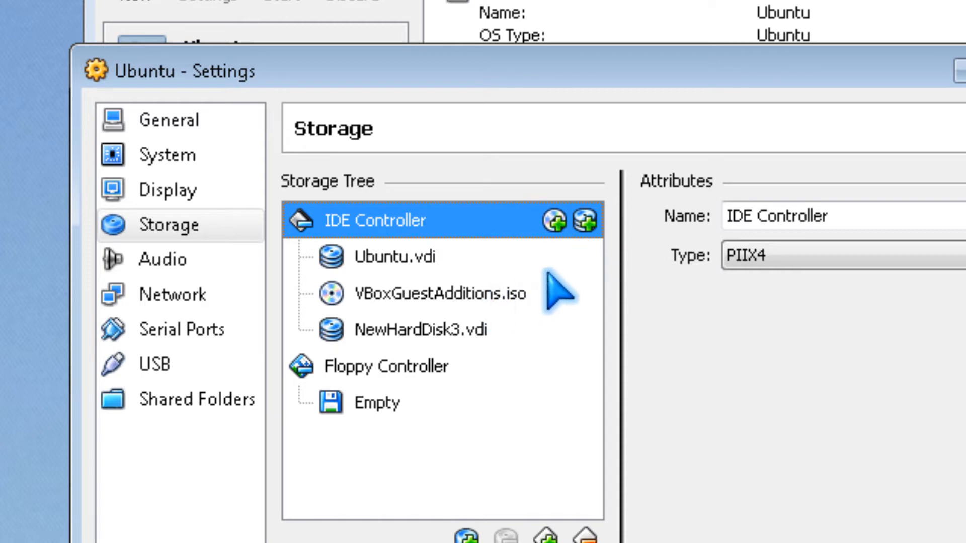
mouse_move(589, 225)
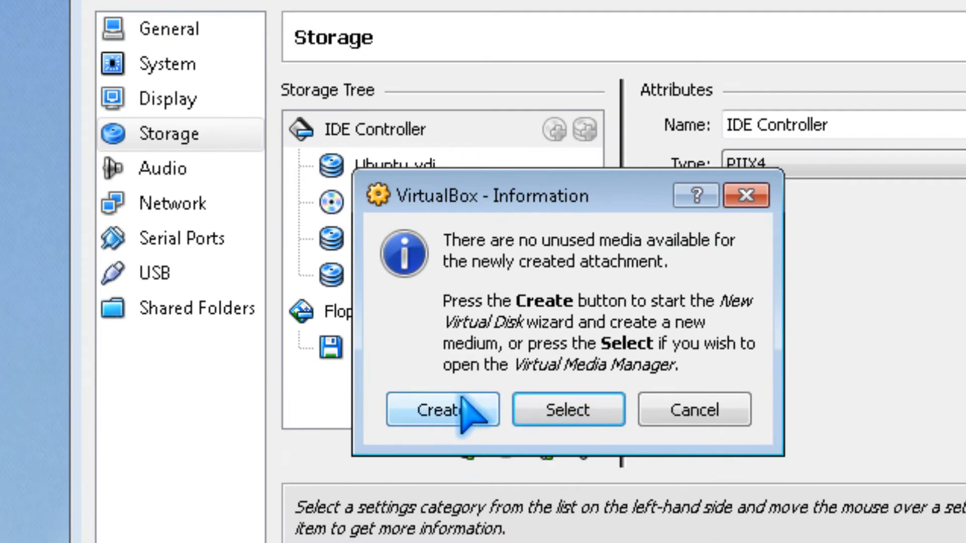
Step: Create NewHardDisk4.vdi as a 502 MB dynamically expanding disk attached as IDE Secondary Slave
left_click(439, 410)
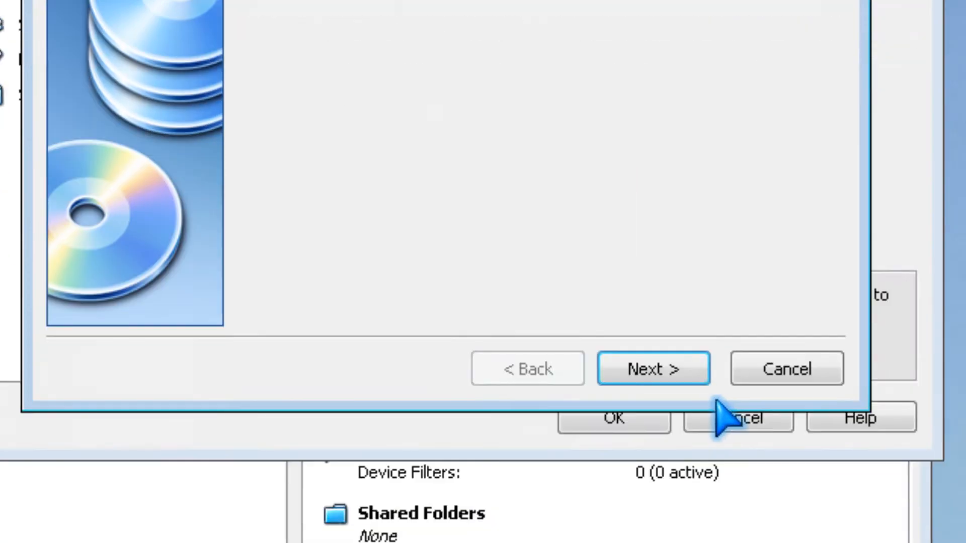
left_click(654, 368)
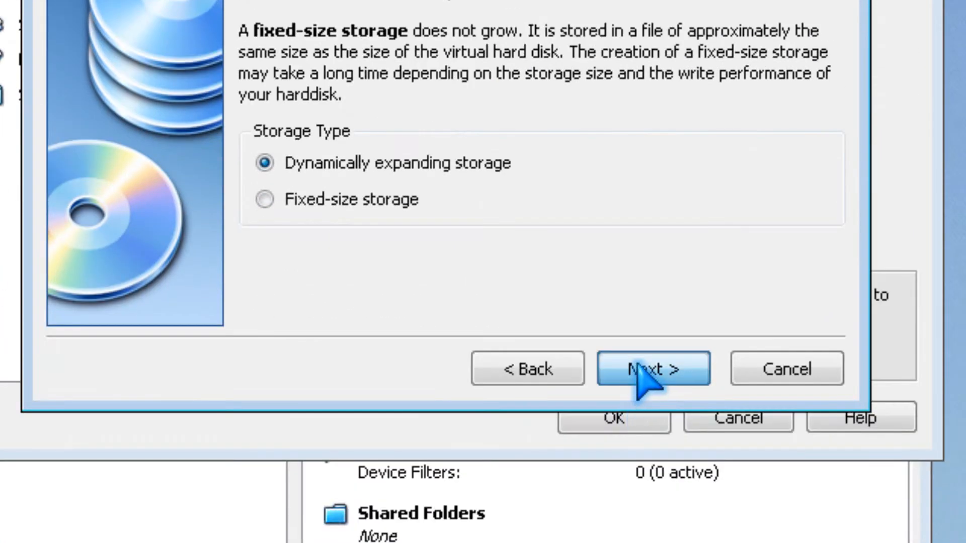
left_click(655, 369)
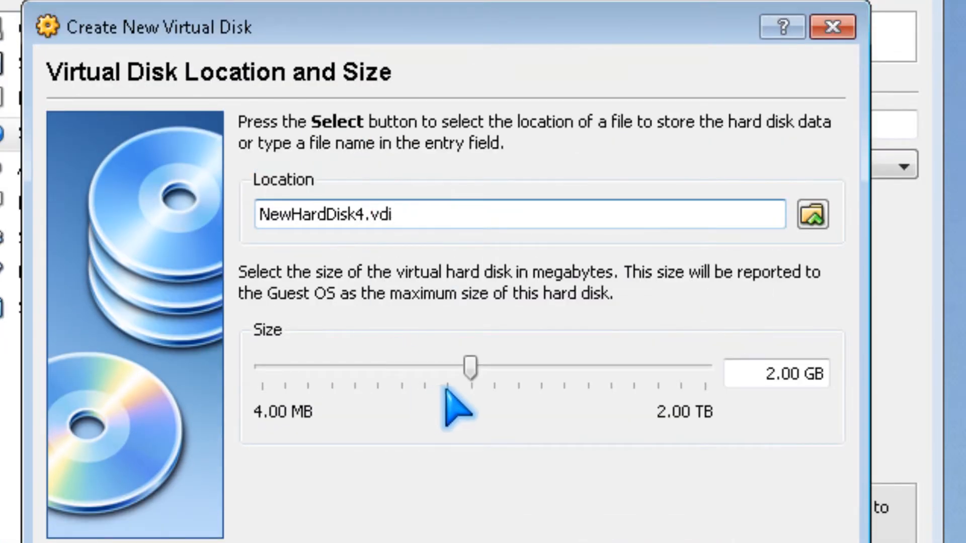
left_click_drag(471, 368, 407, 364)
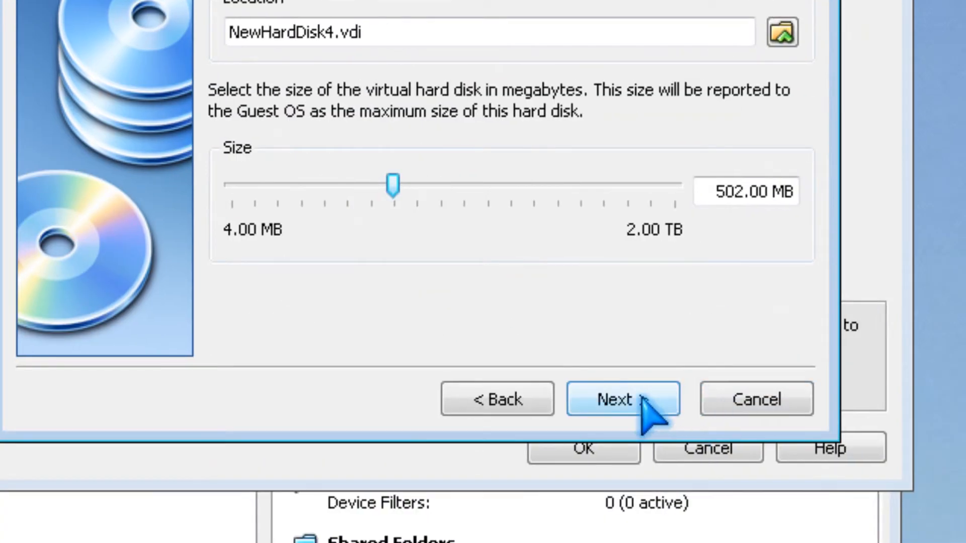
left_click(617, 399)
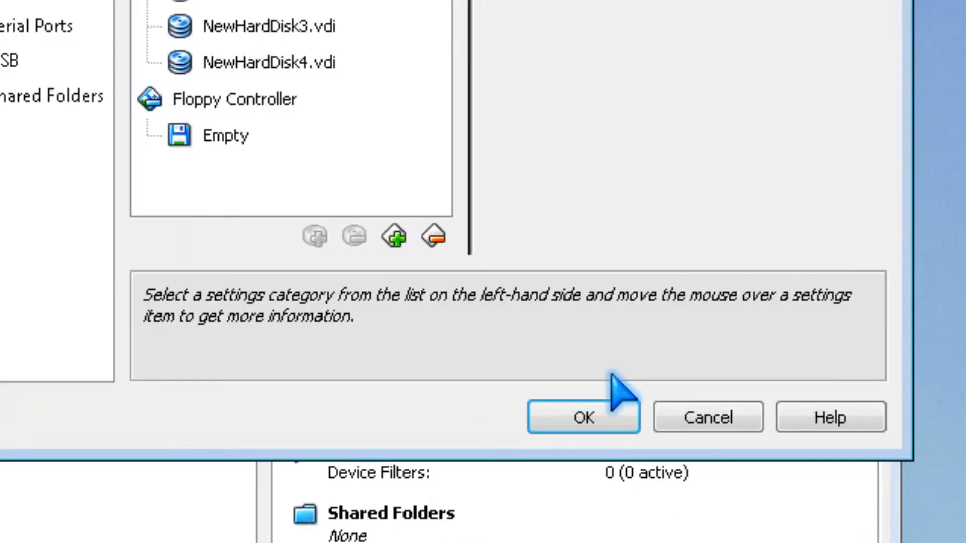
left_click(270, 338)
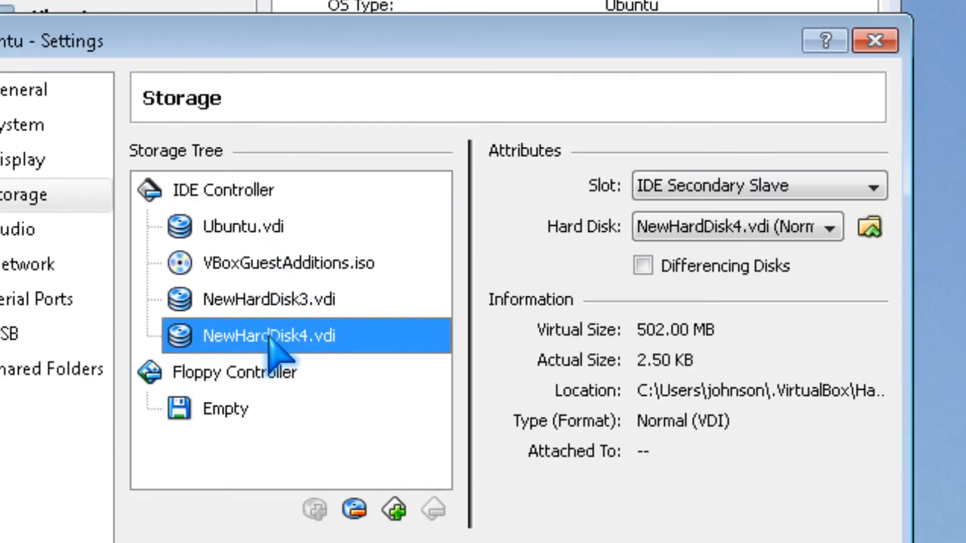
Step: Remove NewHardDisk4.vdi, delete NewHardDisk3.vdi in Virtual Media Manager, and reassign the slot to Ubuntu.vdi
right_click(263, 336)
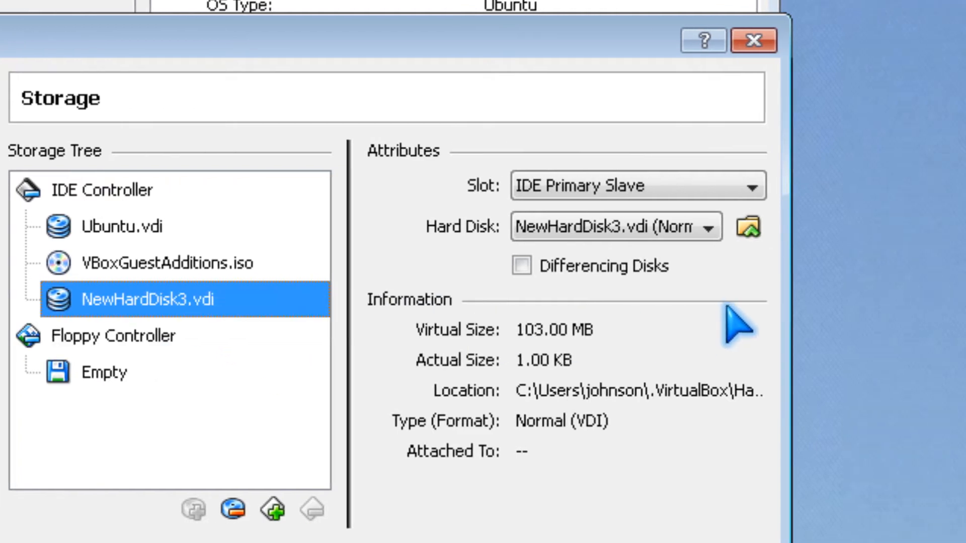
left_click(747, 226)
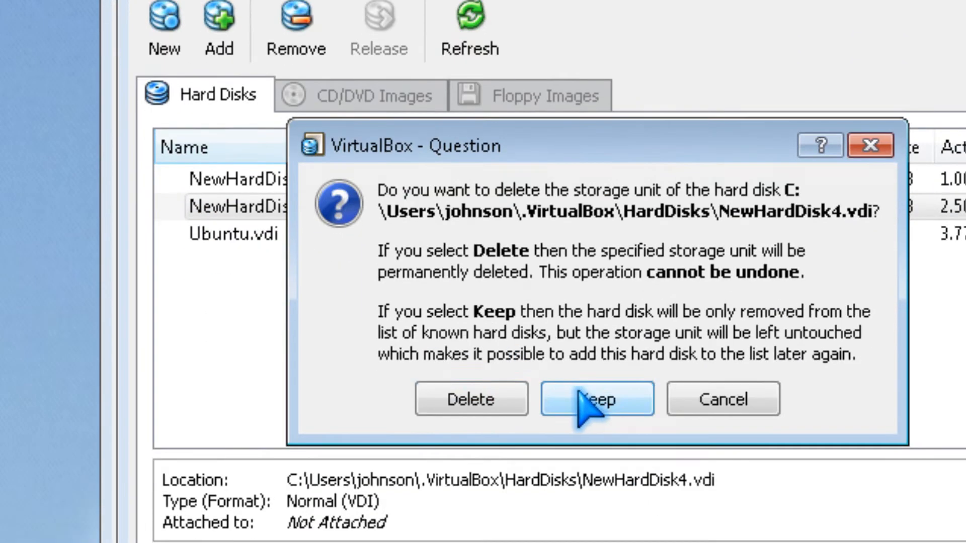
left_click(598, 399)
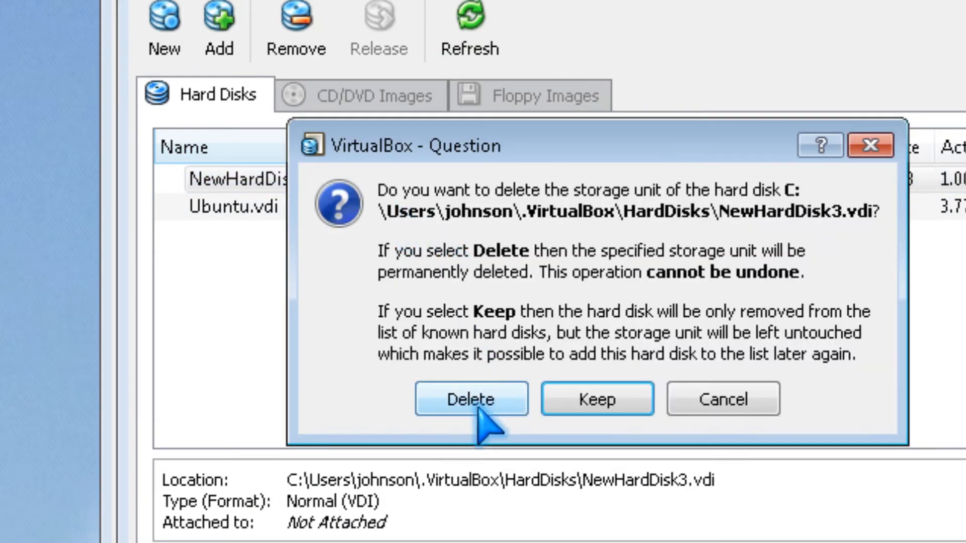
left_click(471, 399)
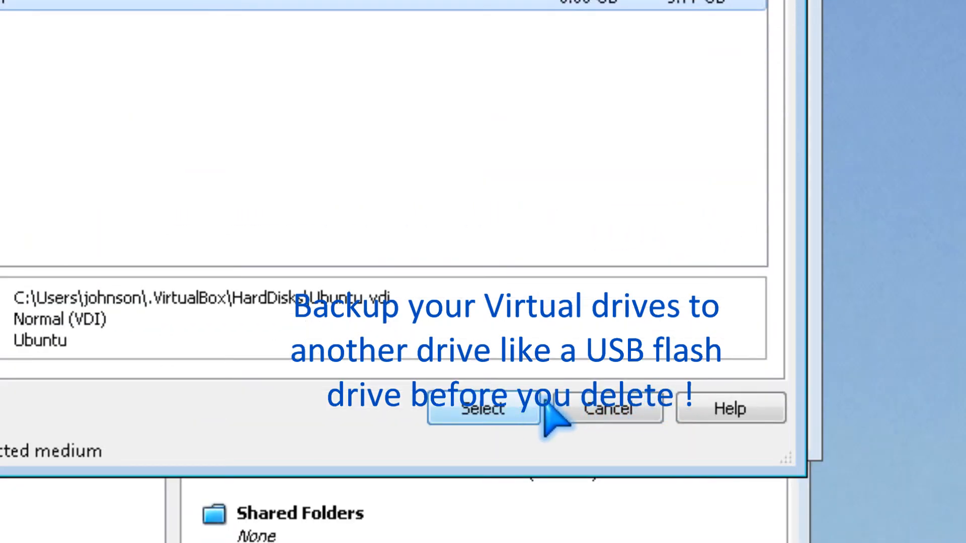
left_click(483, 423)
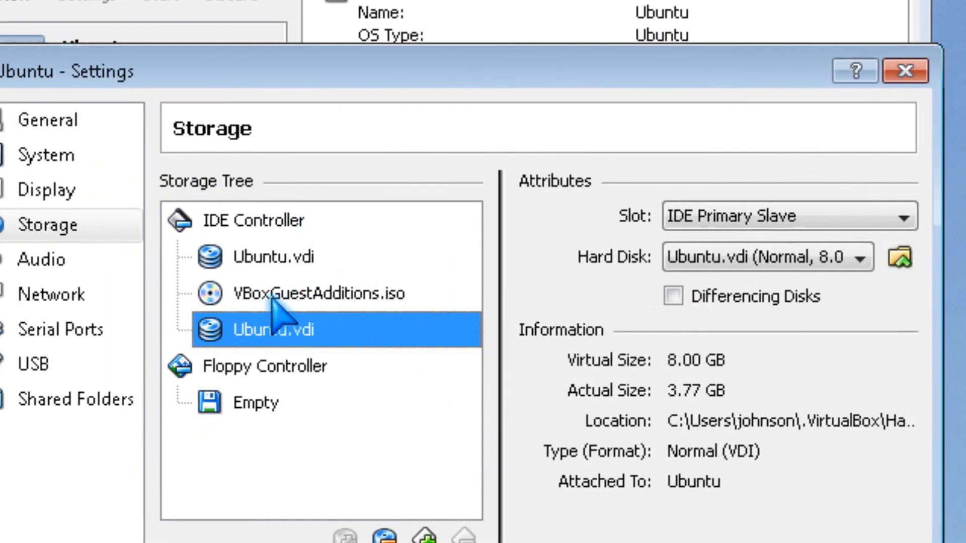
Step: Replace the duplicate Ubuntu.vdi entry with an IDE CD/DVD drive holding LinuxMint-8.iso
right_click(278, 328)
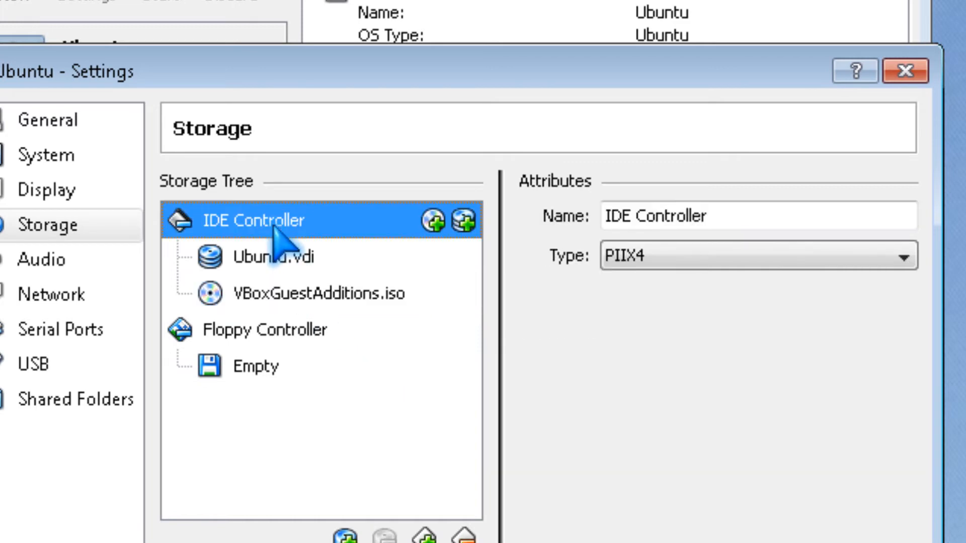
left_click(432, 221)
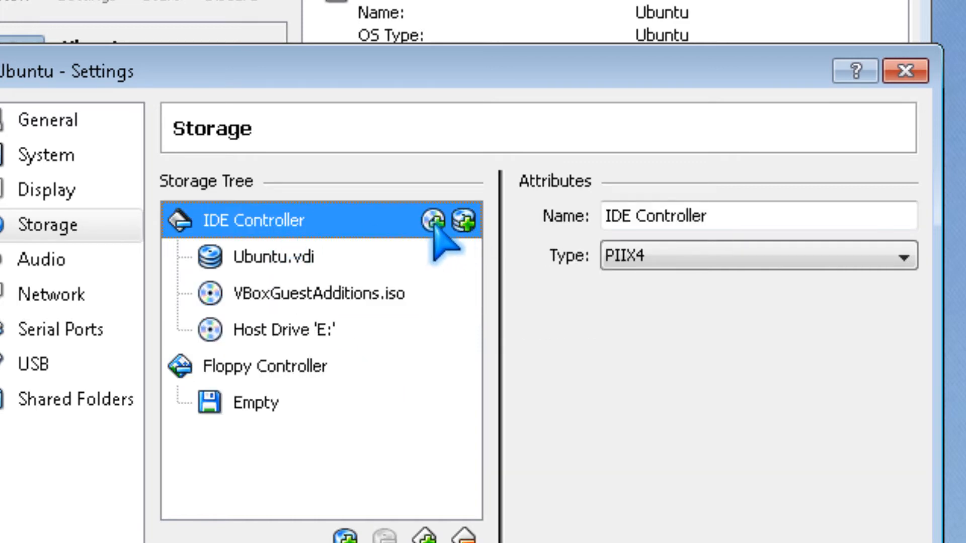
left_click(283, 330)
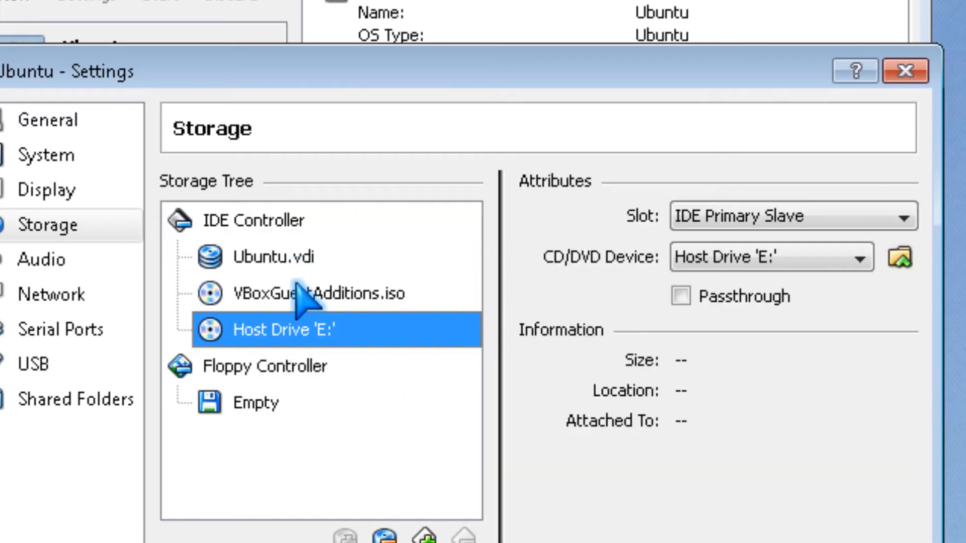
left_click(252, 220)
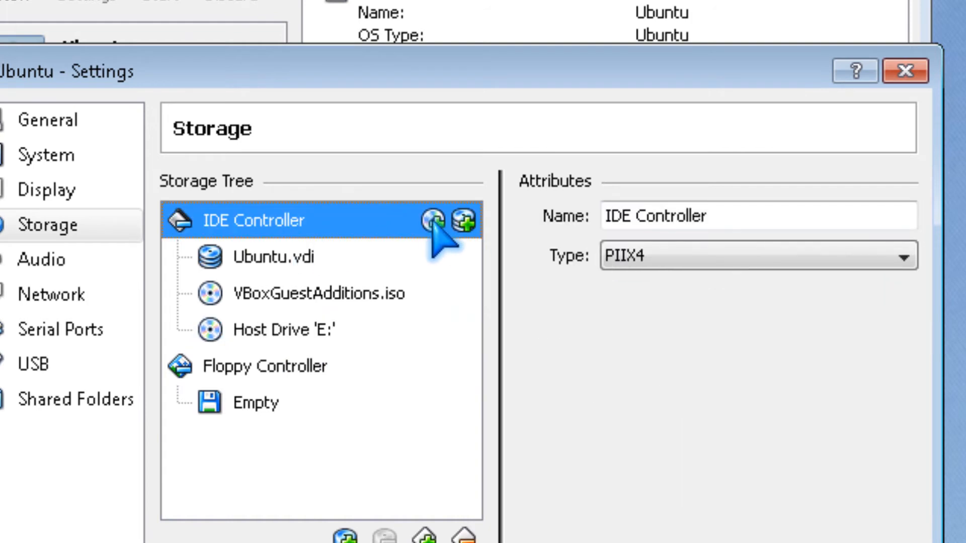
mouse_move(432, 221)
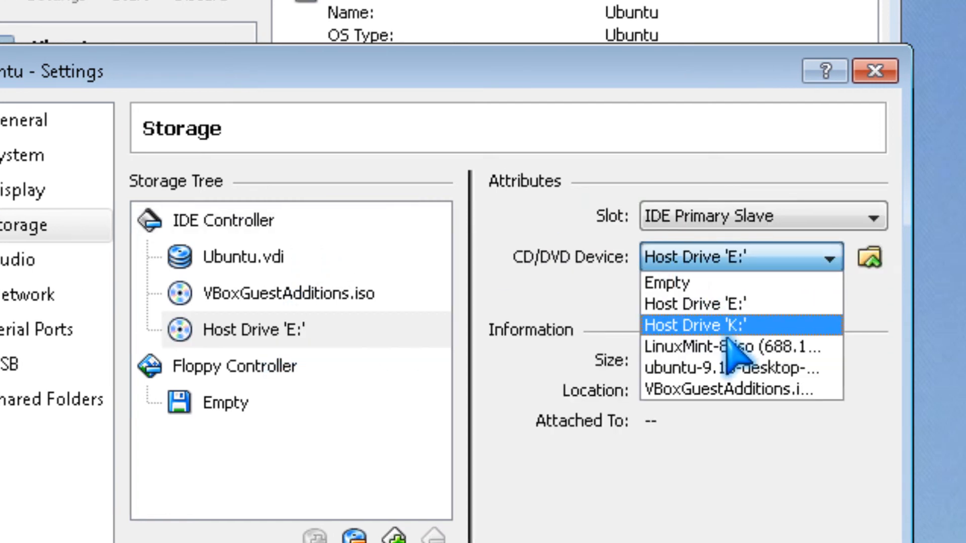
left_click(716, 347)
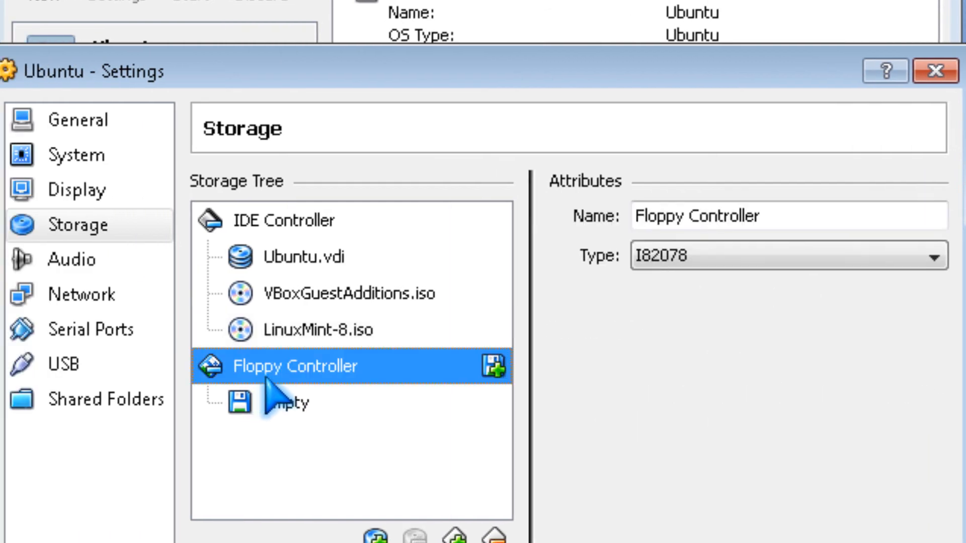
mouse_move(493, 366)
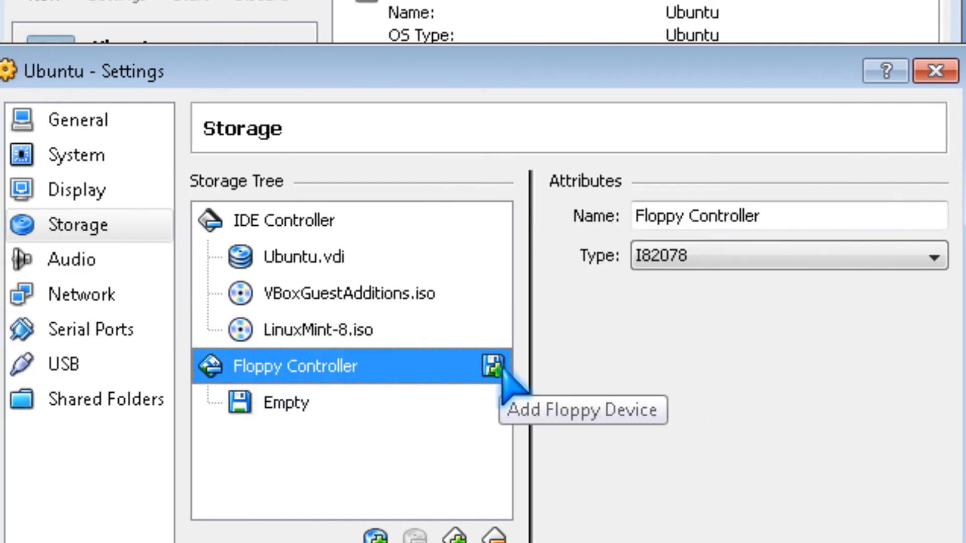
Step: Add Floppy Device 1 using Host Drive 'G:' to the Floppy Controller
left_click(490, 365)
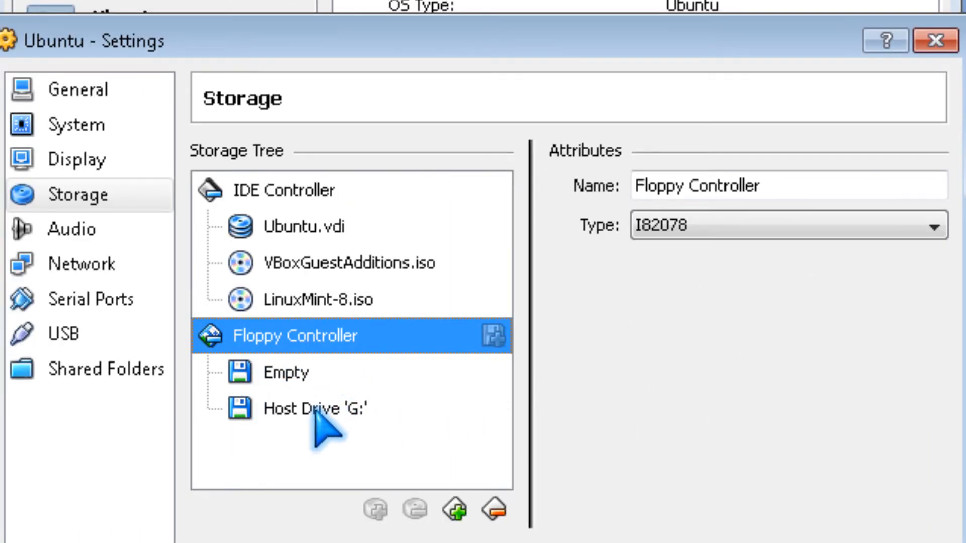
left_click(306, 408)
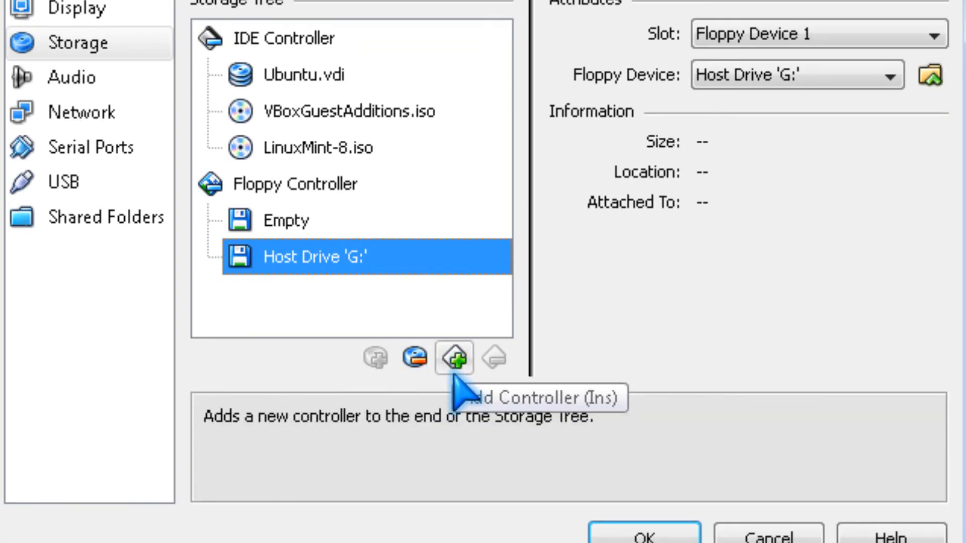
left_click(454, 358)
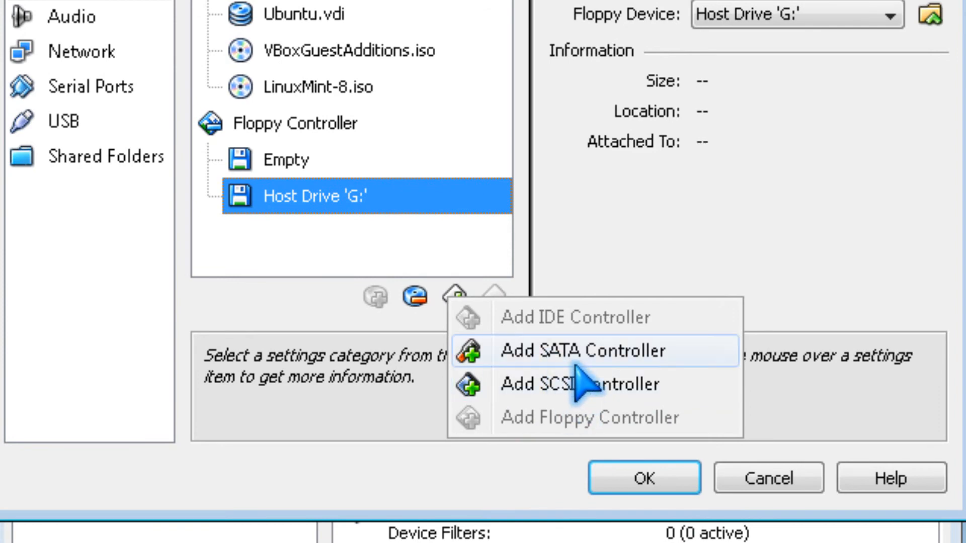
left_click(582, 350)
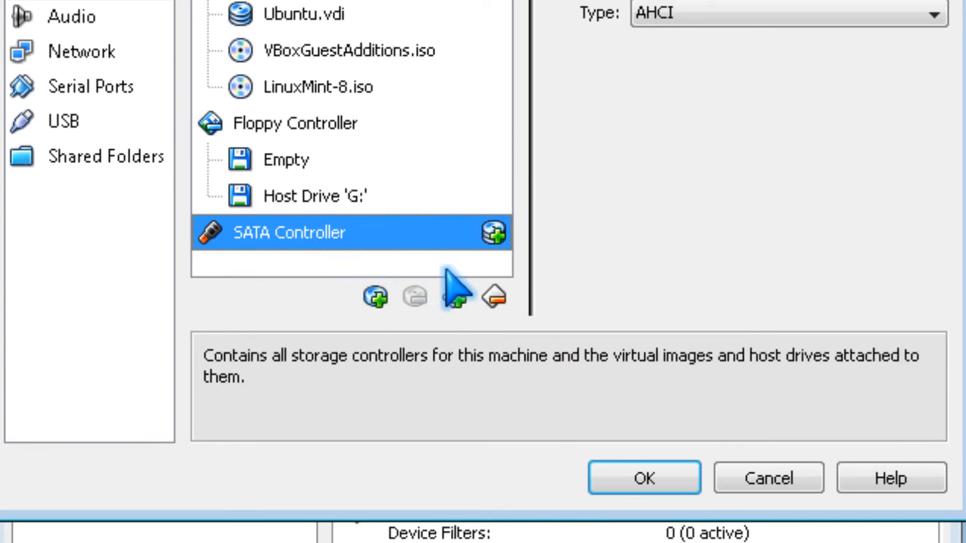
mouse_move(494, 296)
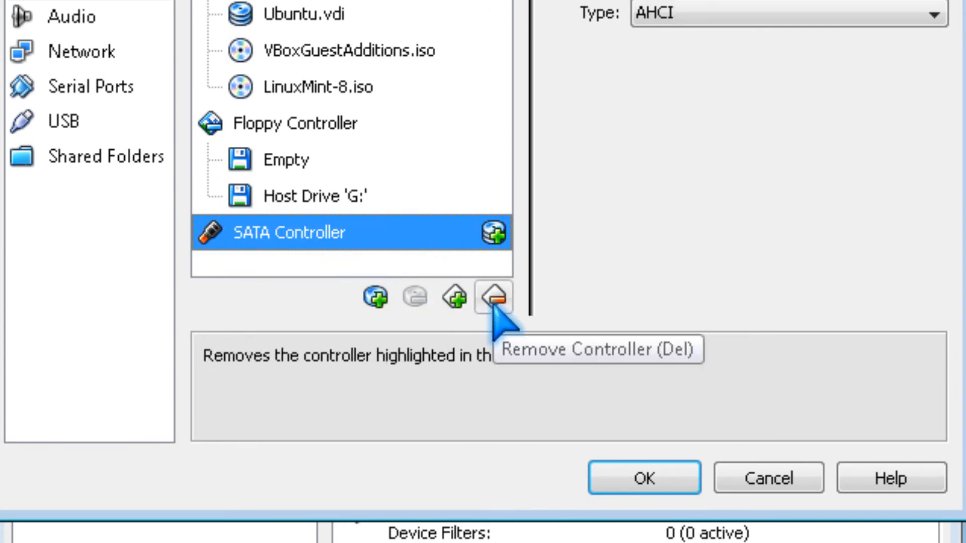
mouse_move(376, 299)
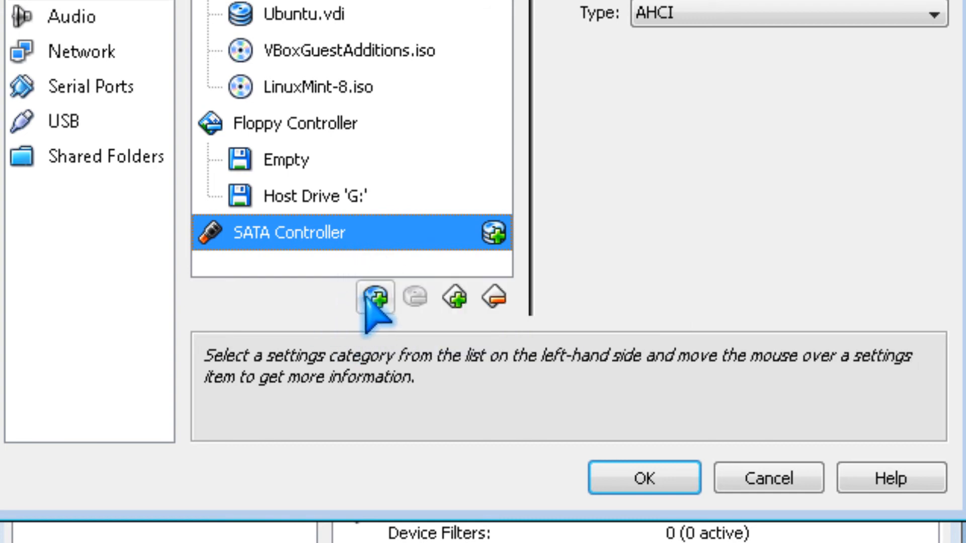
mouse_move(376, 306)
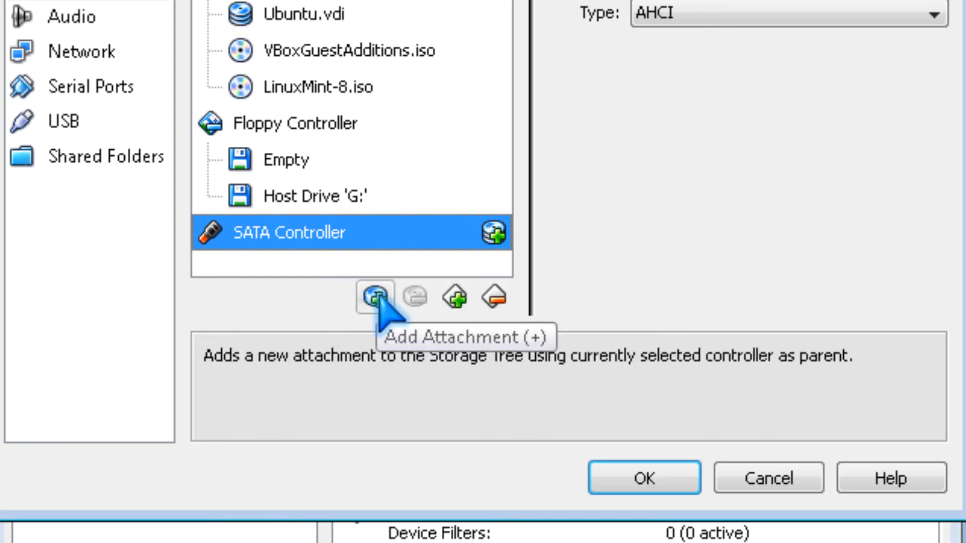
mouse_move(495, 297)
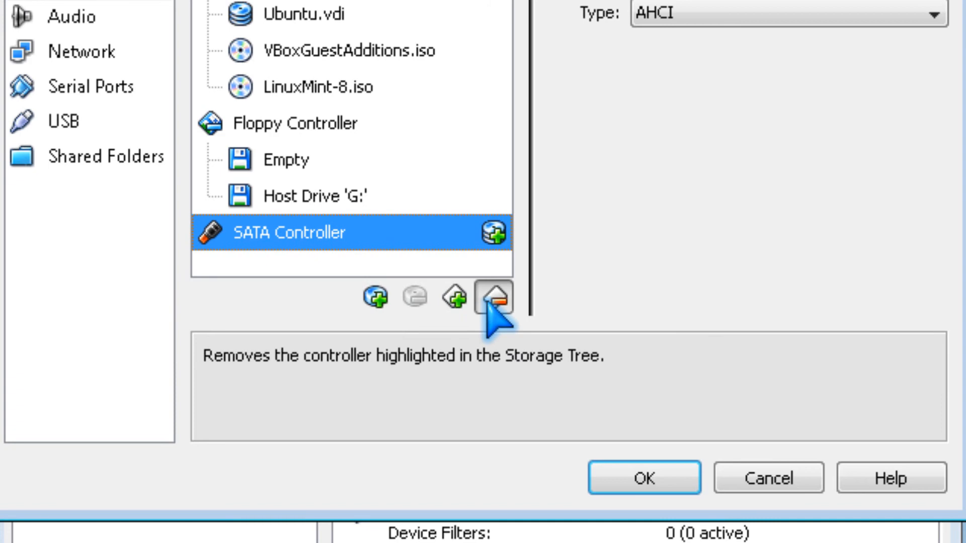
left_click(494, 298)
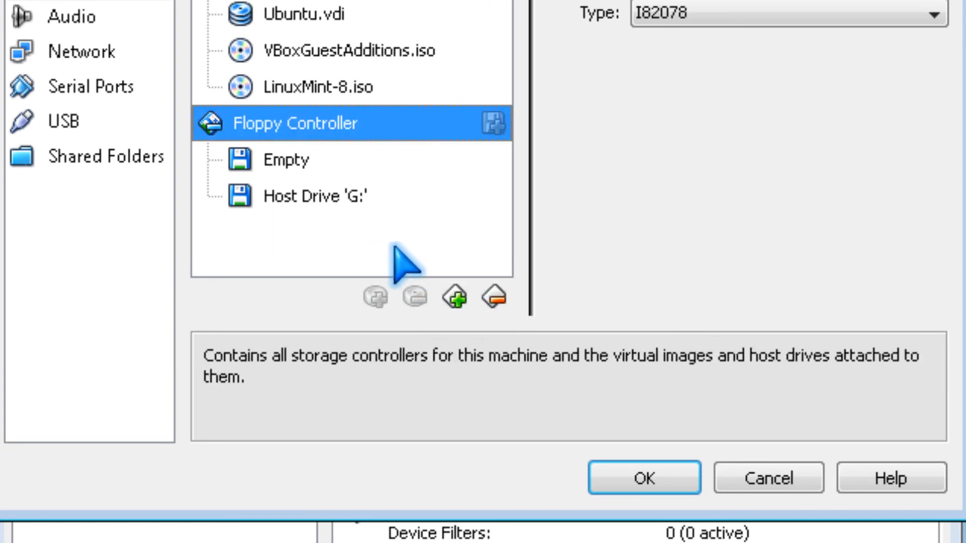
Step: Add a SATA controller with Ubuntu.vdi attached, raising the invalid-settings warning
left_click(454, 298)
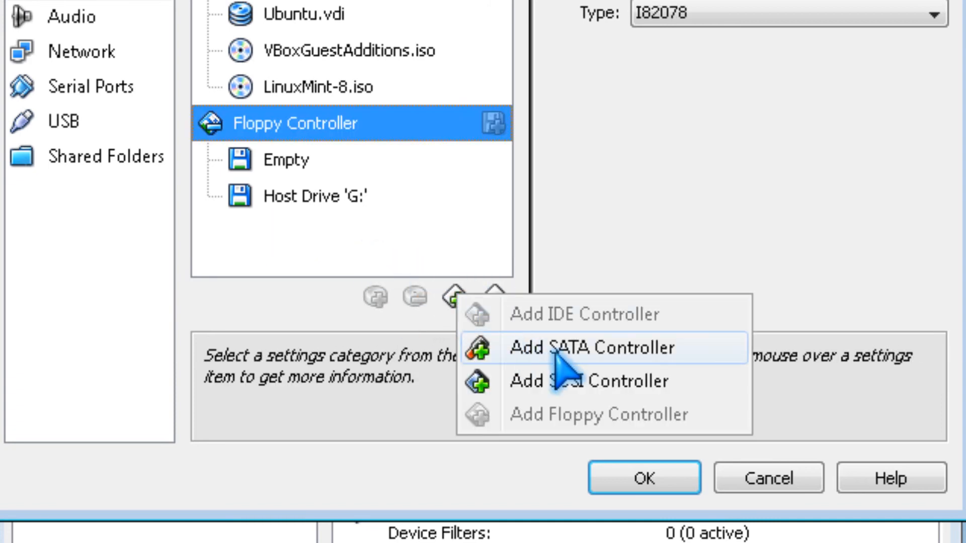
left_click(594, 347)
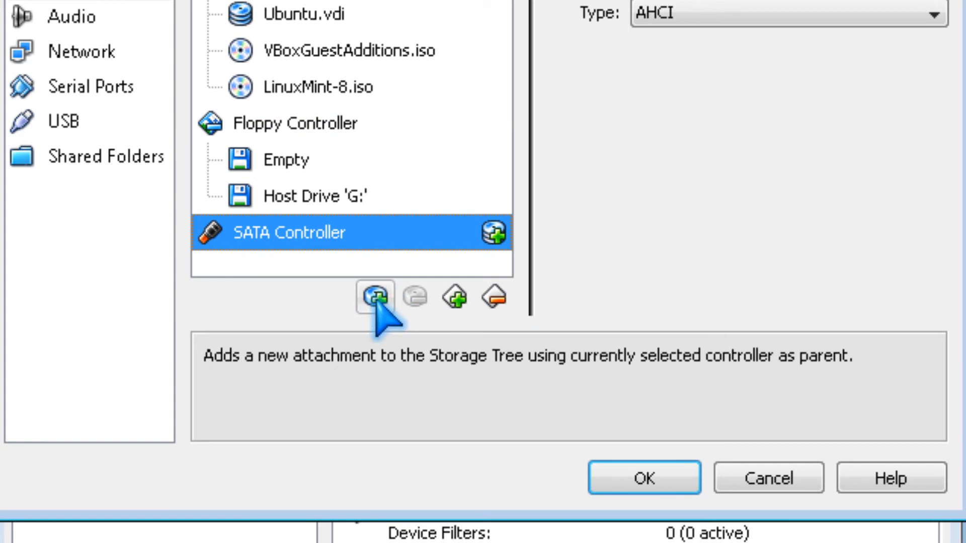
left_click(373, 299)
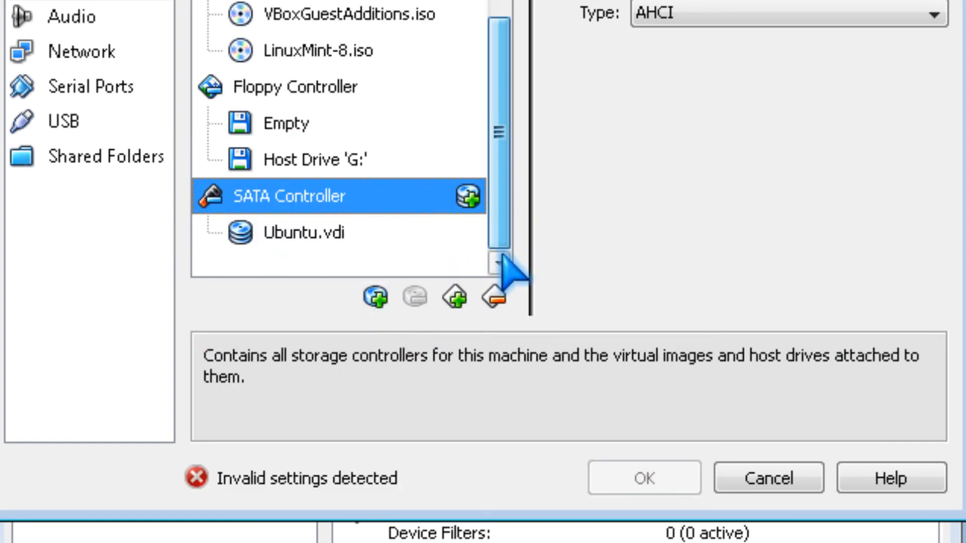
right_click(287, 195)
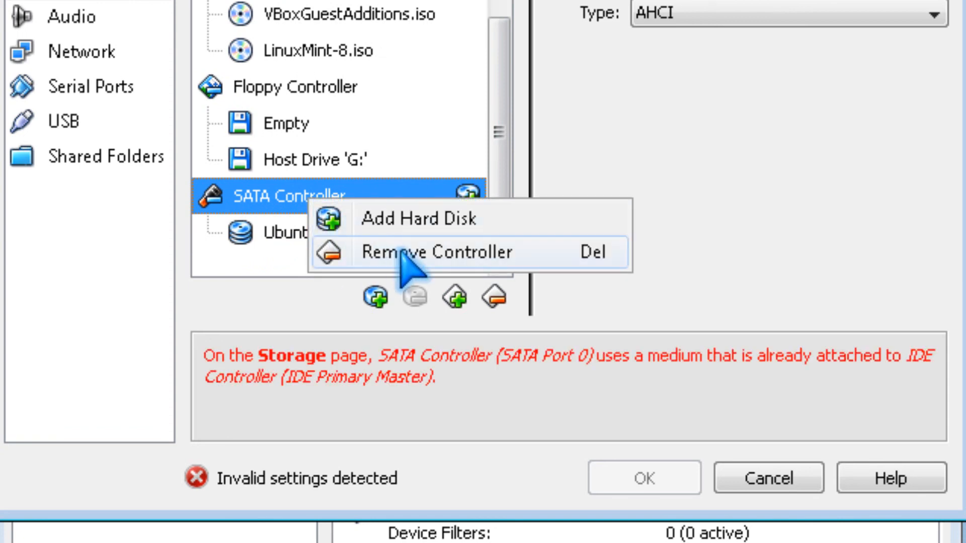